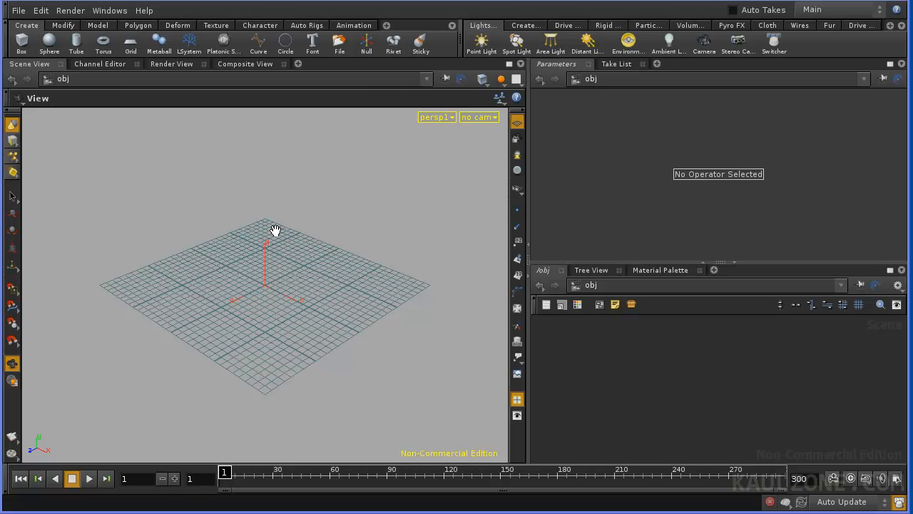
pyautogui.moveTo(544, 401)
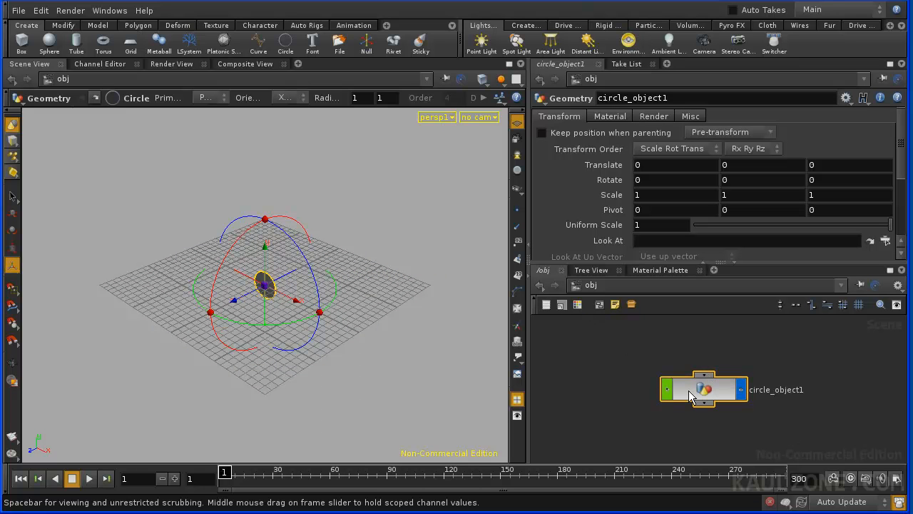
# Add a Geometry object, rename it 'coil', and dive inside it.
pyautogui.doubleClick(719, 389)
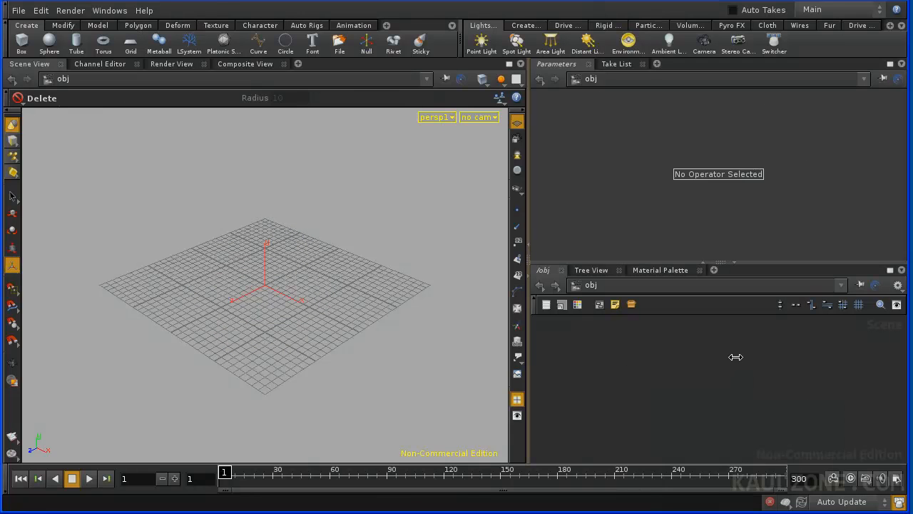
pyautogui.press('Tab')
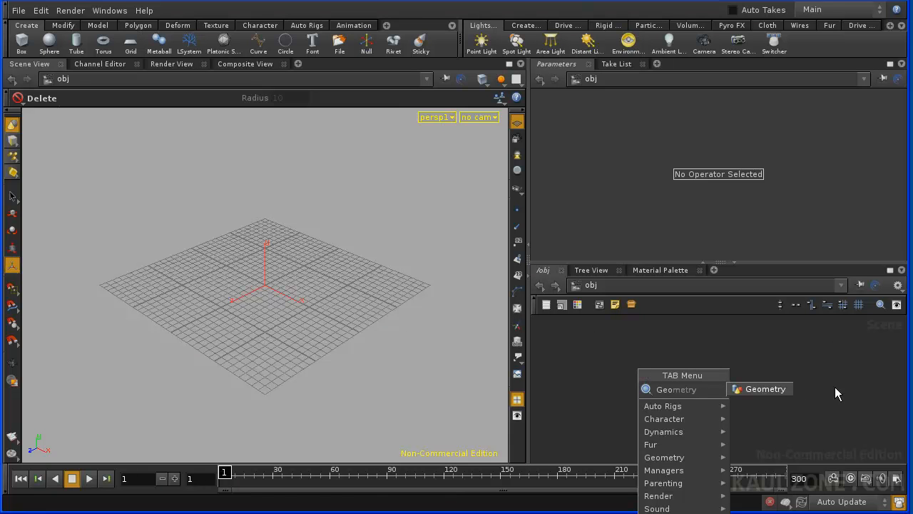
pyautogui.click(765, 388)
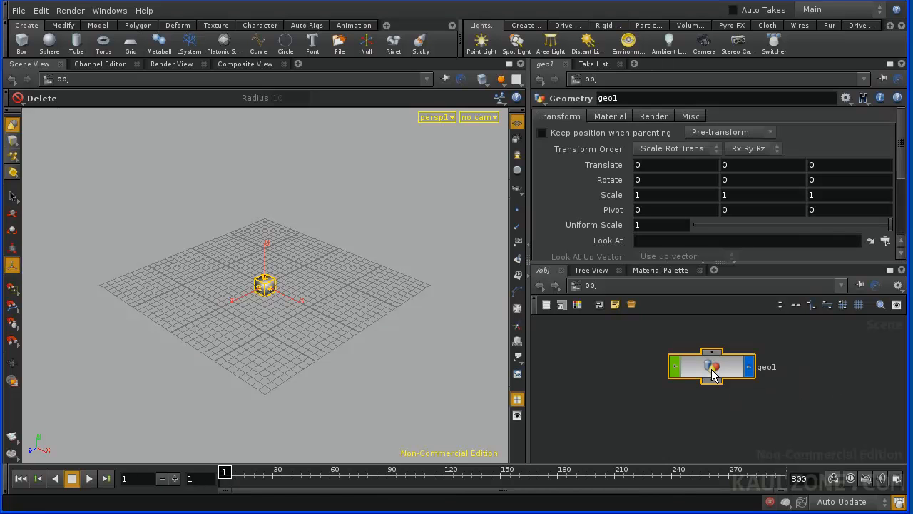
pyautogui.doubleClick(766, 366)
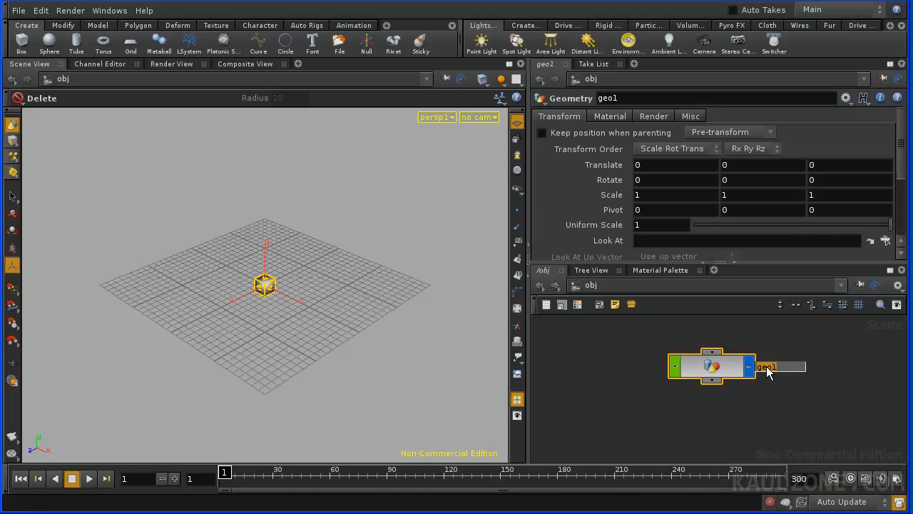
pyautogui.write('coil')
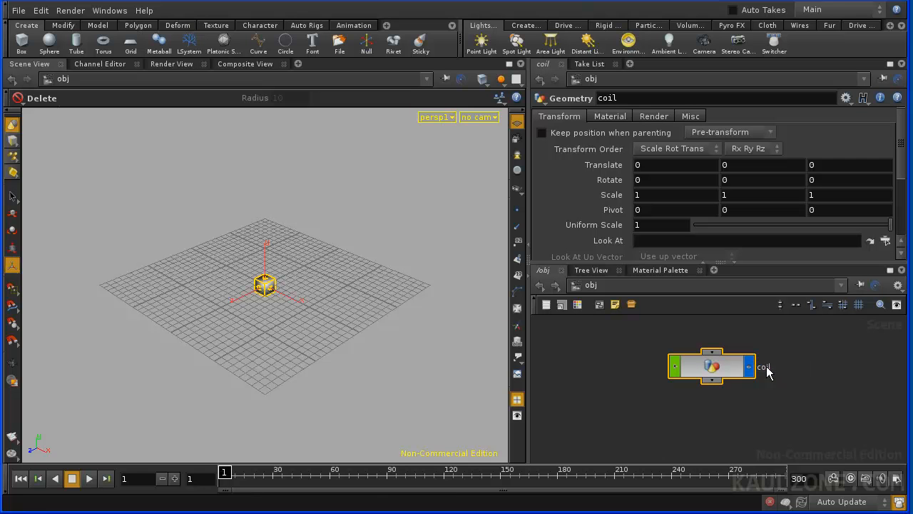
pyautogui.doubleClick(711, 366)
pyautogui.write('Circle')
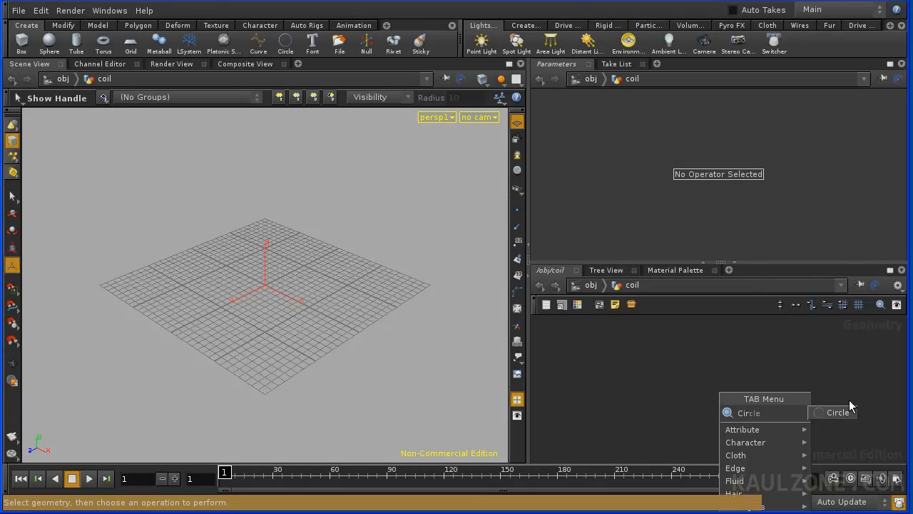
# Add a circle and a Transform shifting it about 5 units along X, displaying xform1.
pyautogui.click(748, 412)
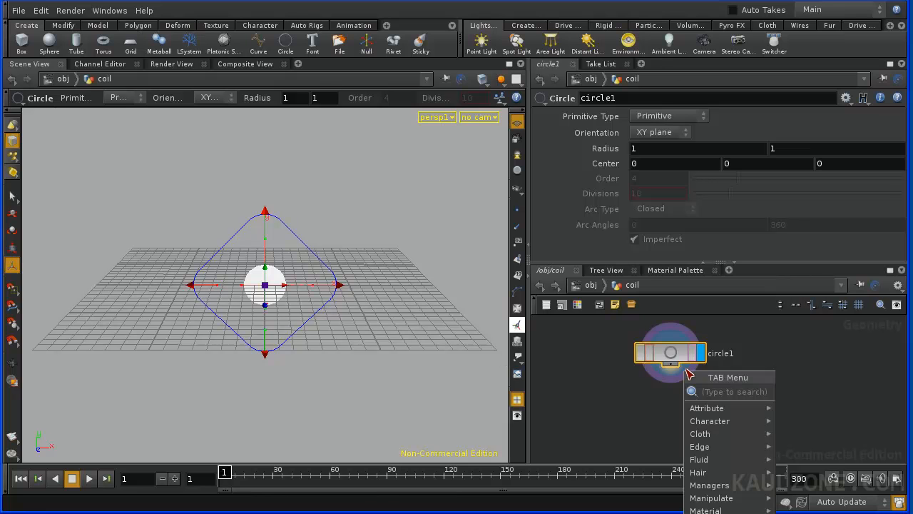
pyautogui.write('Transform')
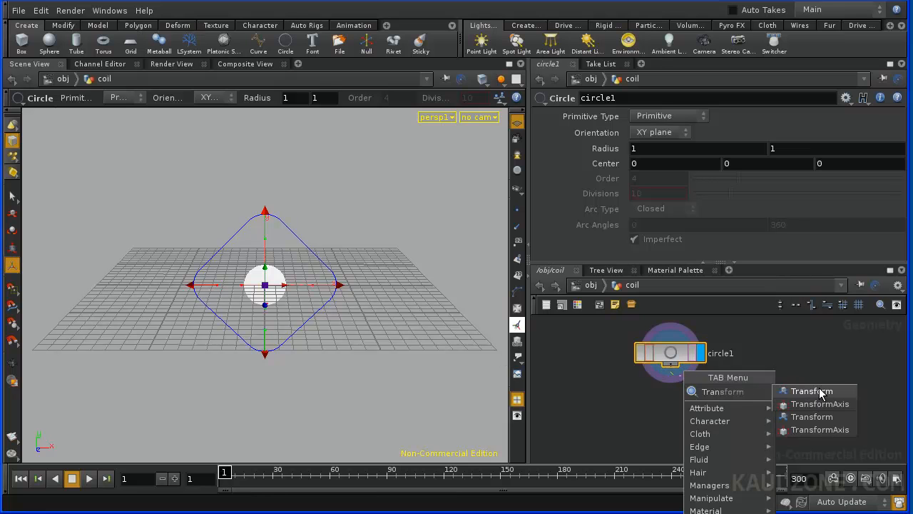
pyautogui.click(812, 391)
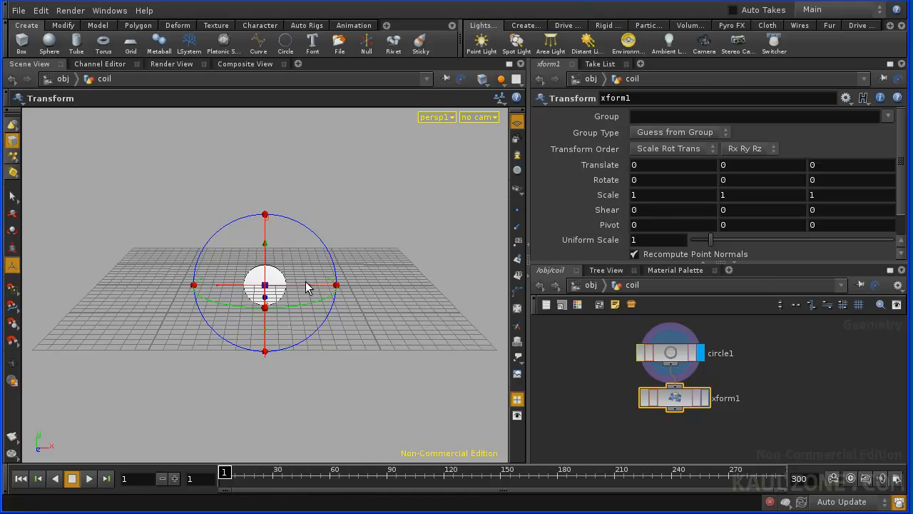
pyautogui.moveTo(264, 285); pyautogui.dragTo(375, 286)
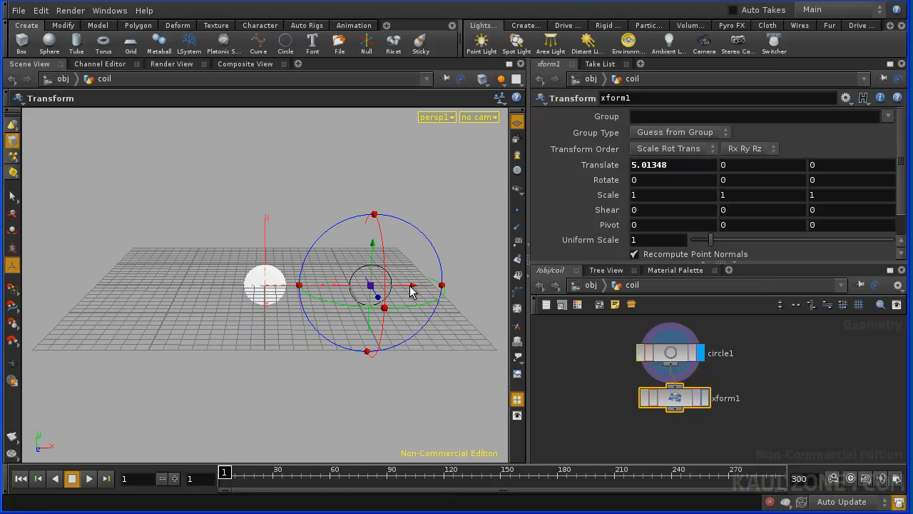
pyautogui.moveTo(410, 293); pyautogui.dragTo(361, 282)
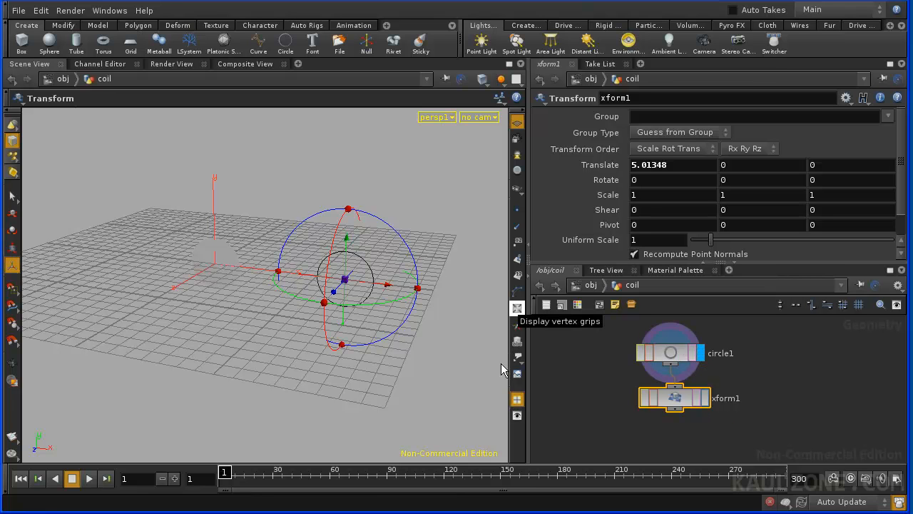
pyautogui.click(501, 78)
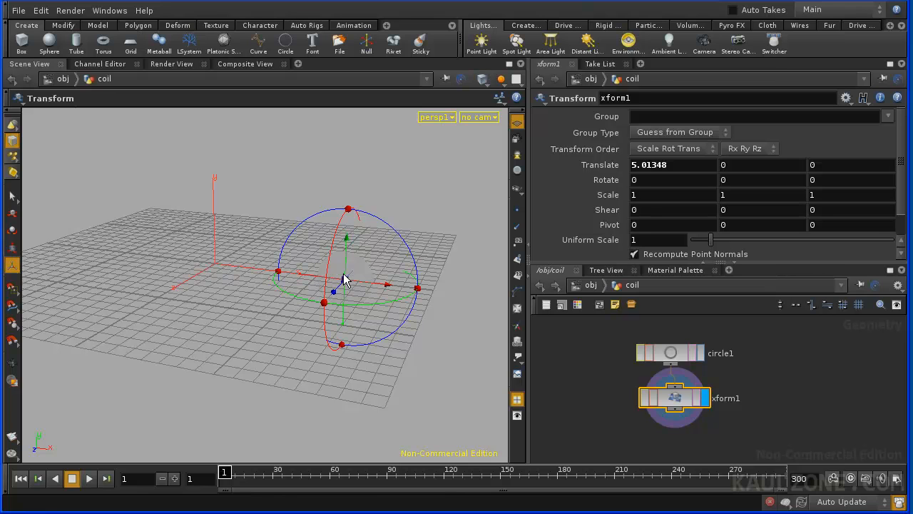
# Switch circle1's Primitive Type to Polygon, then reselect xform1.
pyautogui.click(675, 352)
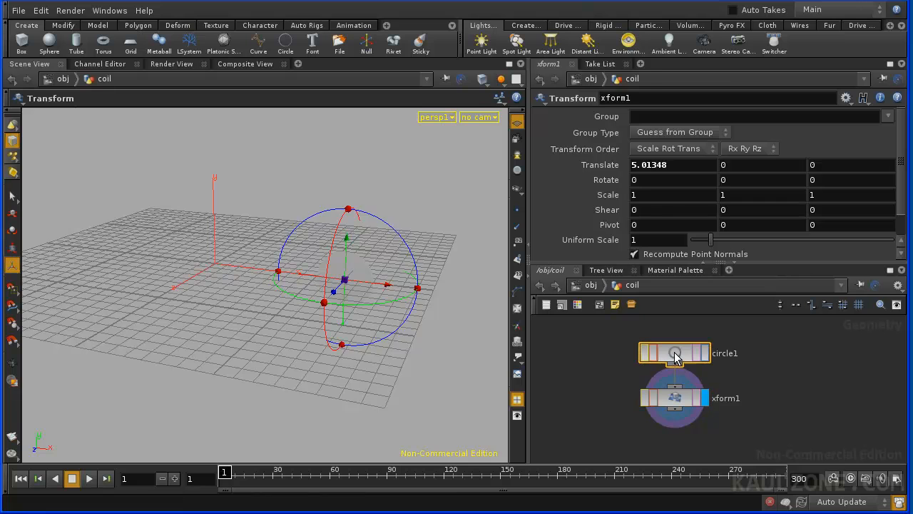
pyautogui.click(674, 352)
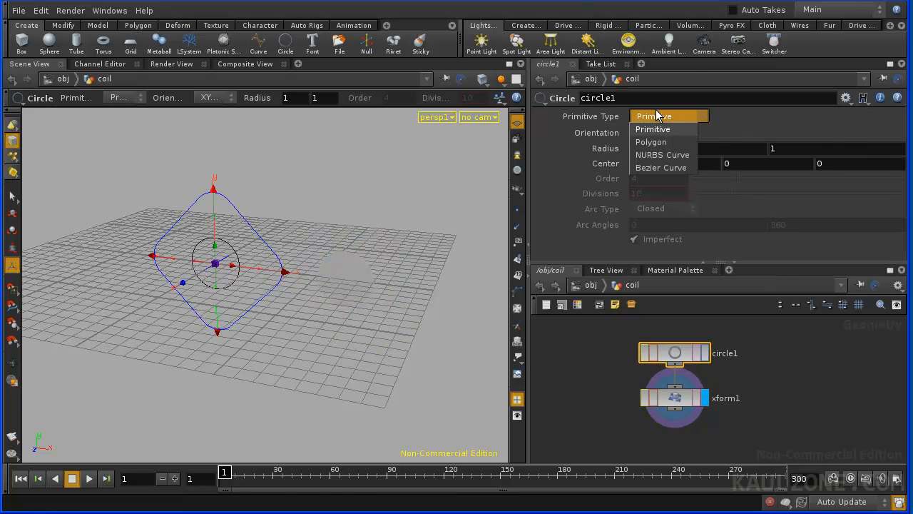
pyautogui.click(651, 142)
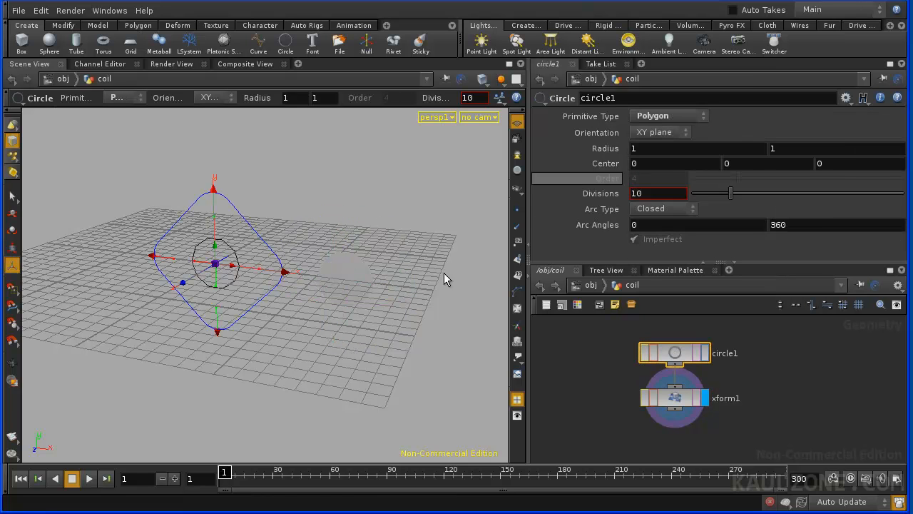
pyautogui.click(669, 115)
pyautogui.write('Copy')
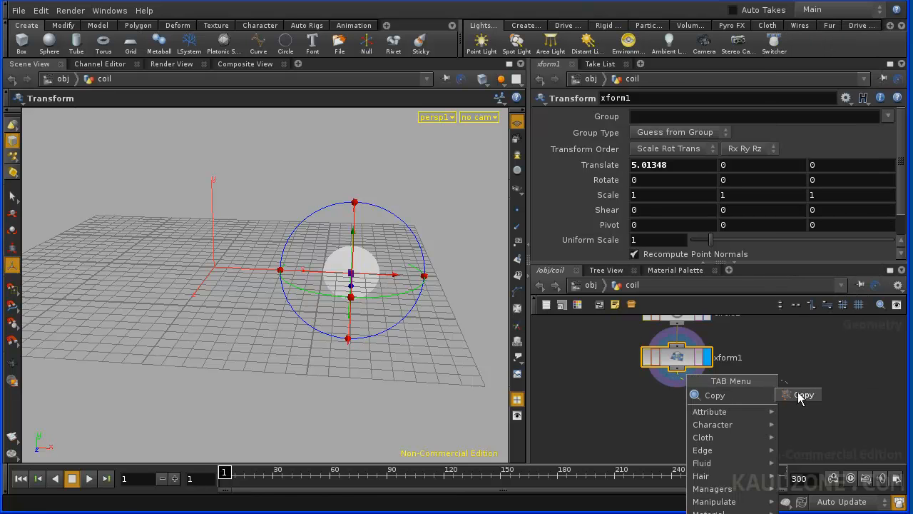
# Add a Copy node making 11 cumulative copies, Translate Y 0.6 and Rotate Y 30.
pyautogui.click(803, 394)
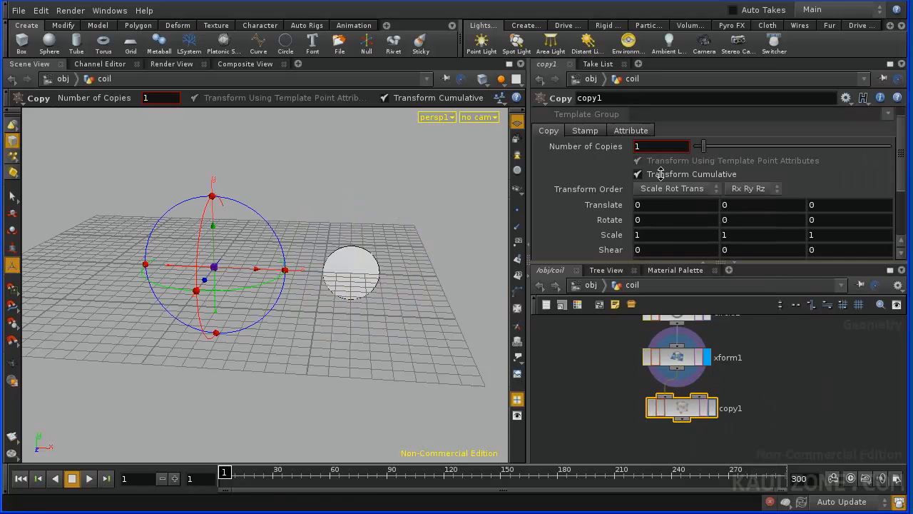
pyautogui.moveTo(703, 146); pyautogui.dragTo(803, 147)
pyautogui.write('.2')
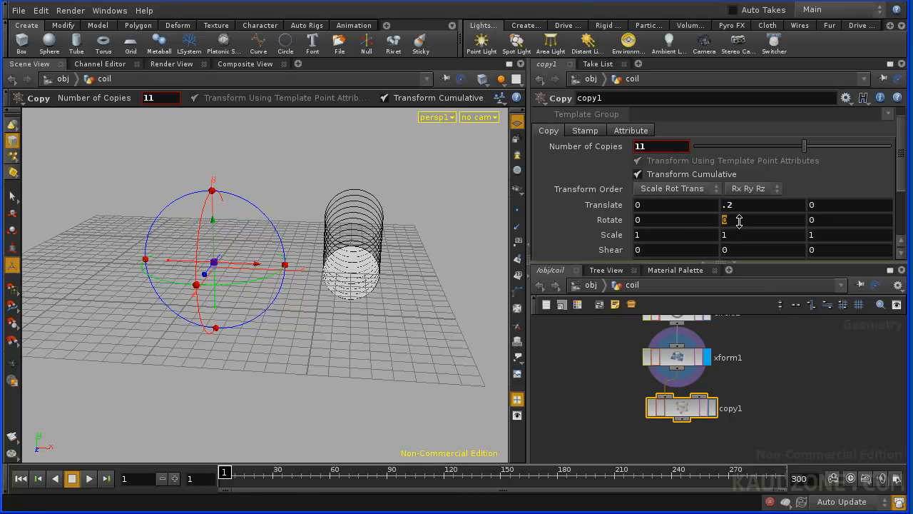
pyautogui.moveTo(724, 220); pyautogui.dragTo(724, 207)
pyautogui.write('30')
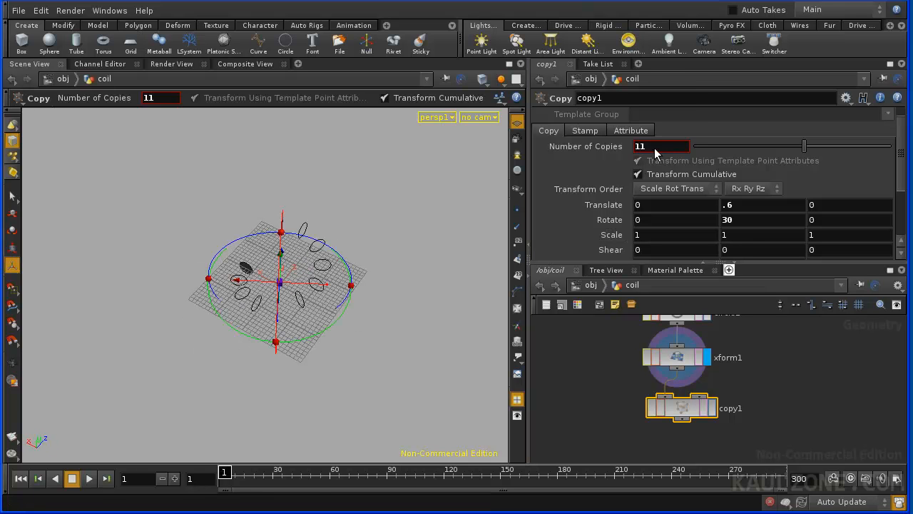
# Increase copy1's Number of Copies and skin the circles into a spiral tube.
pyautogui.click(660, 146)
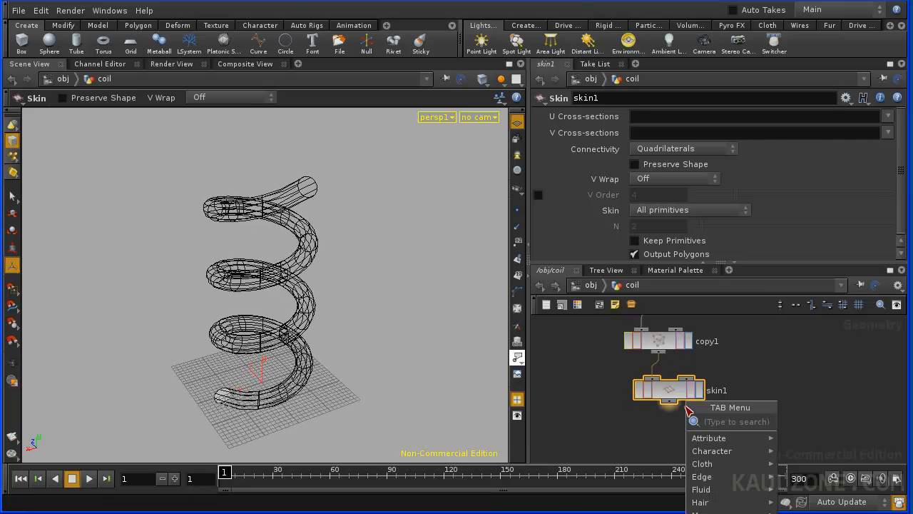
pyautogui.write('Cap')
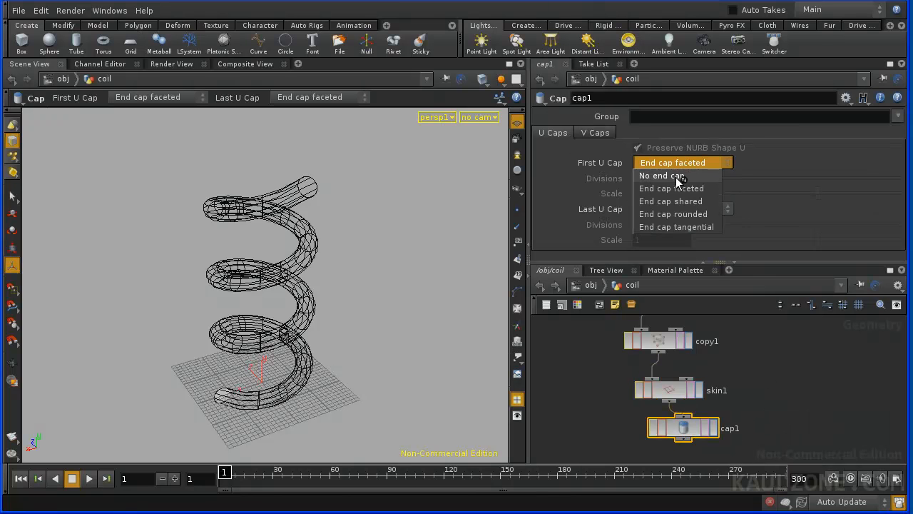
# Set both First U Cap and Last U Cap to End cap rounded.
pyautogui.click(673, 213)
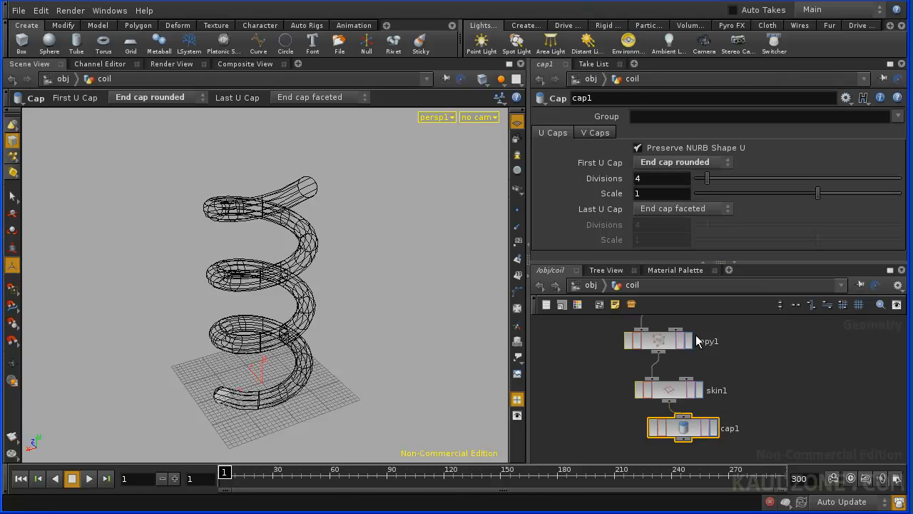
pyautogui.click(682, 208)
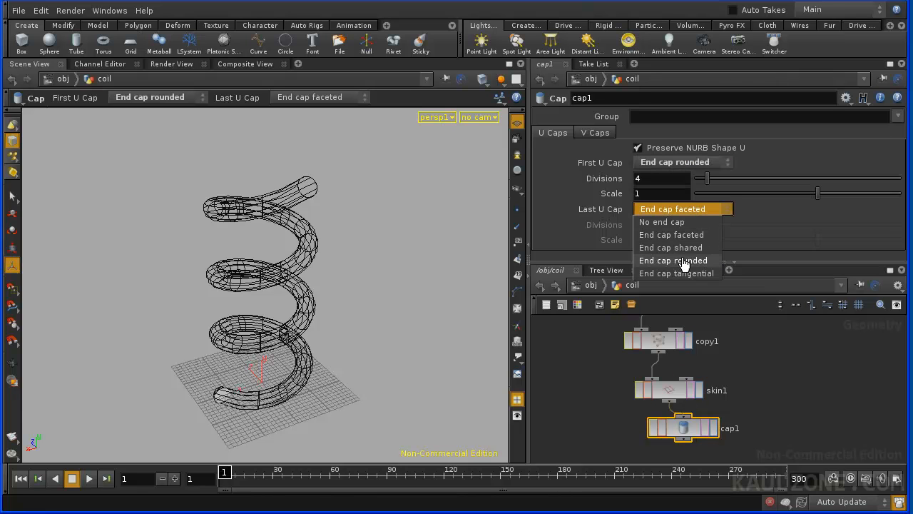
pyautogui.click(673, 260)
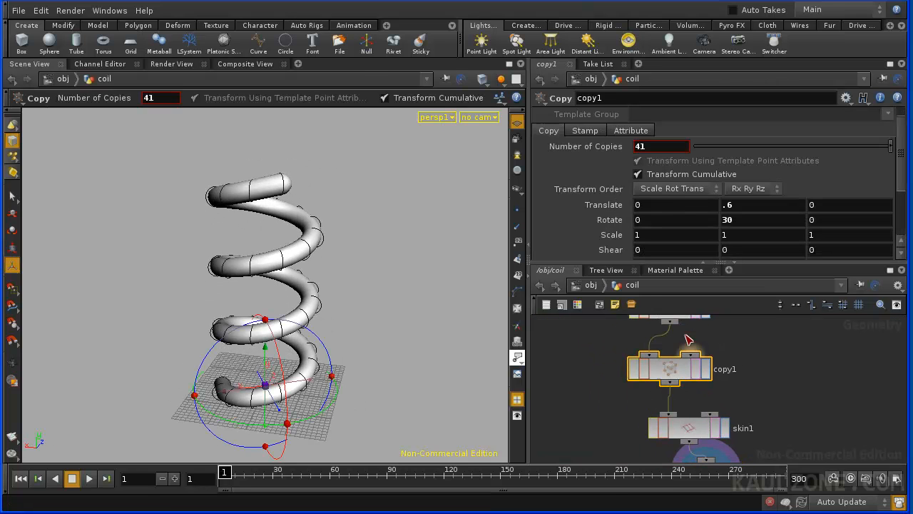
# Scrub copy1's Number of Copies down to 0 and back up to 39.
pyautogui.click(661, 145)
pyautogui.write('0')
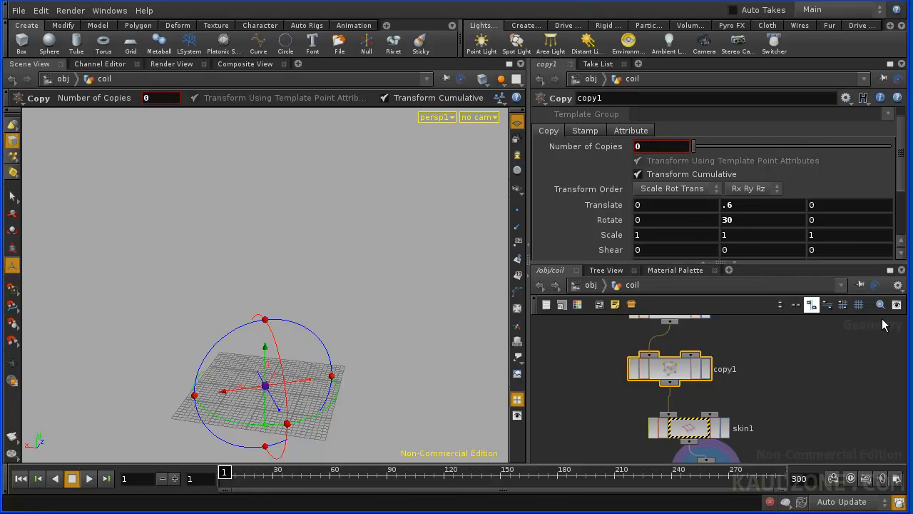
pyautogui.moveTo(687, 391)
pyautogui.write('39')
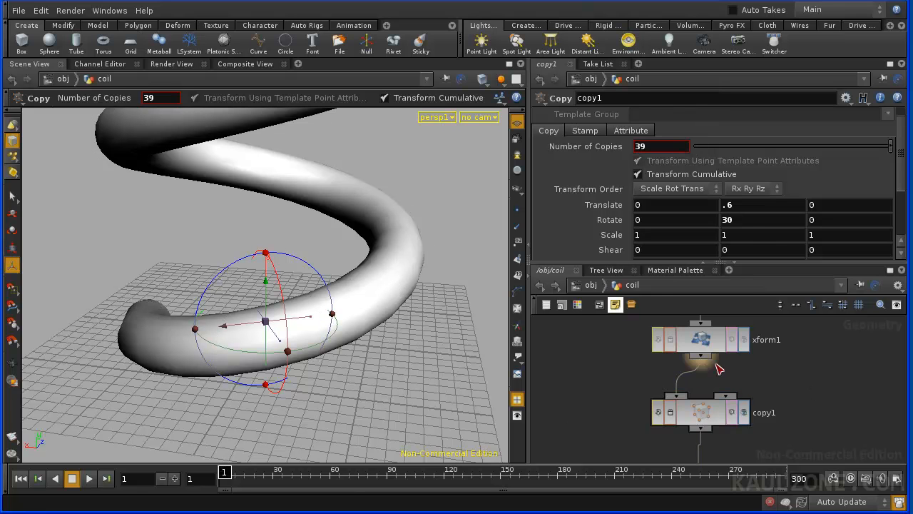
pyautogui.click(688, 379)
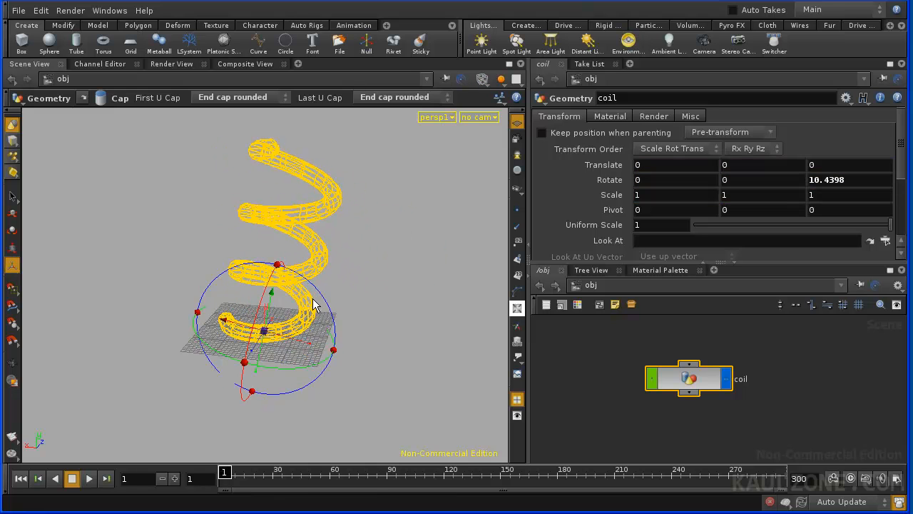
# Tilt the coil object on all three axes and scale it uniformly to about 0.95.
pyautogui.moveTo(314, 303); pyautogui.dragTo(228, 378)
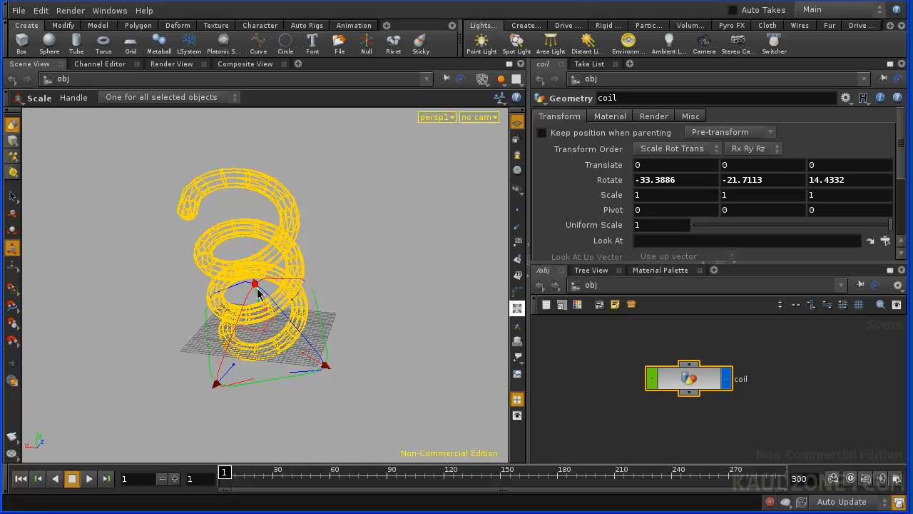
pyautogui.moveTo(257, 284); pyautogui.dragTo(257, 289)
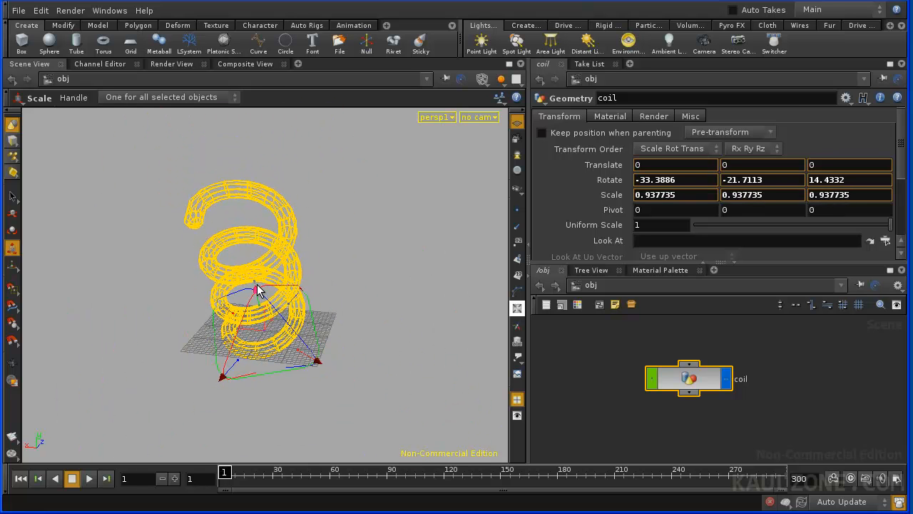
pyautogui.moveTo(257, 291); pyautogui.dragTo(254, 284)
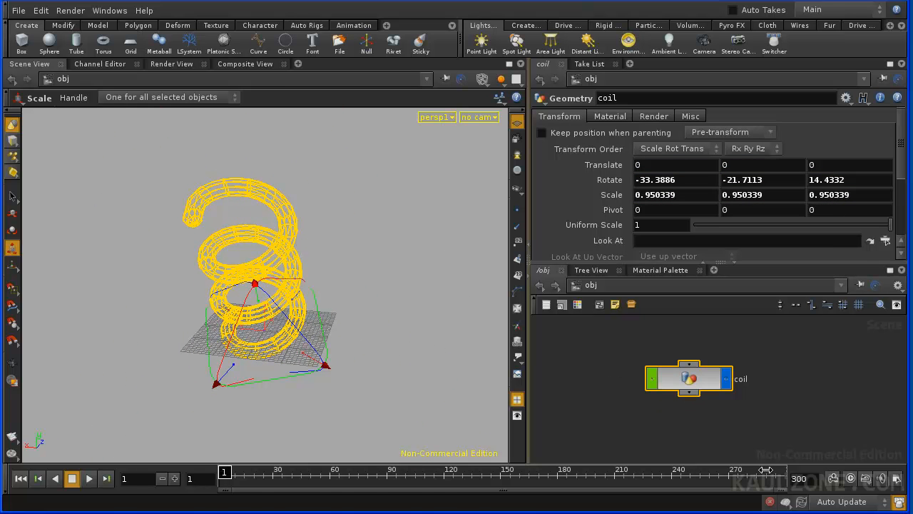